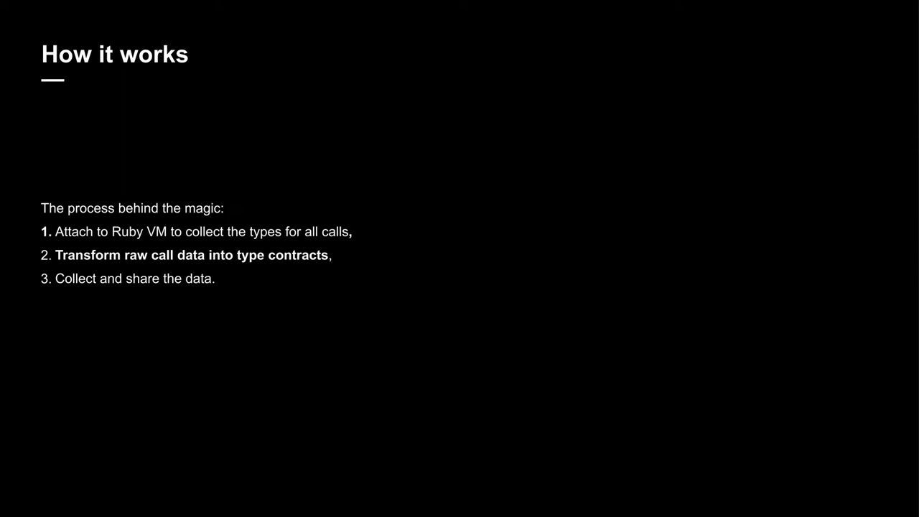
key(Right)
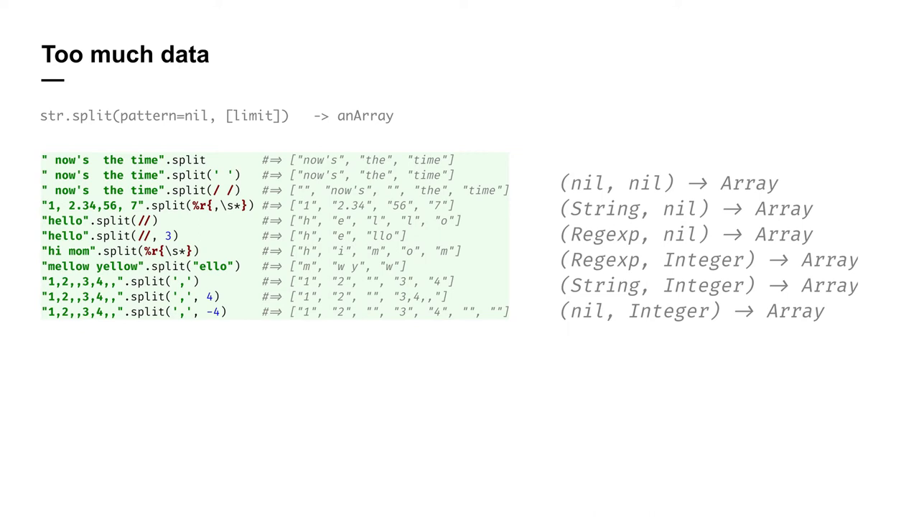
key(Right)
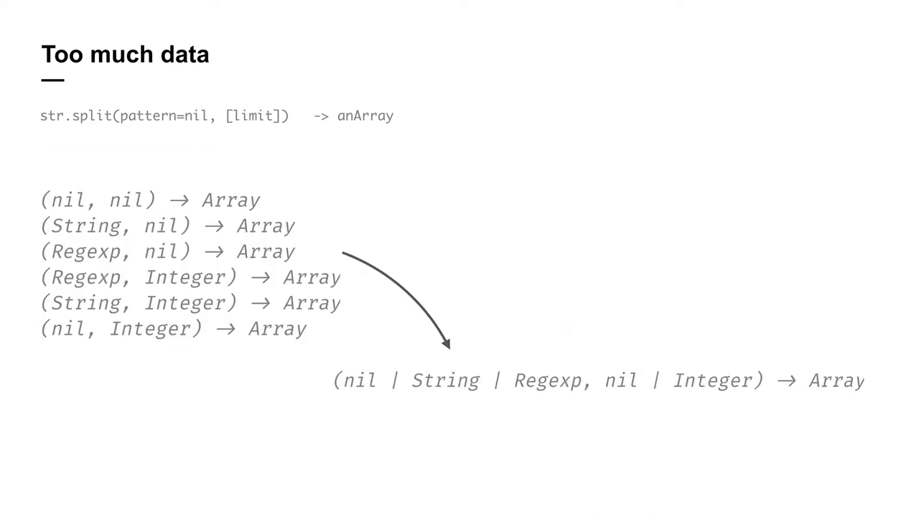